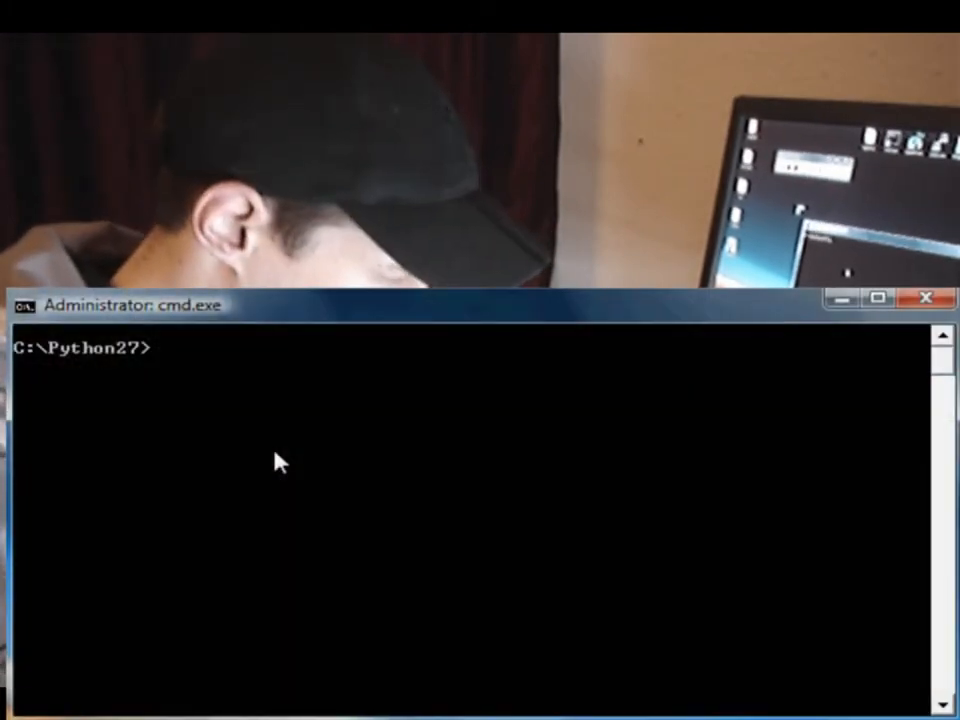
pyautogui.write('python')
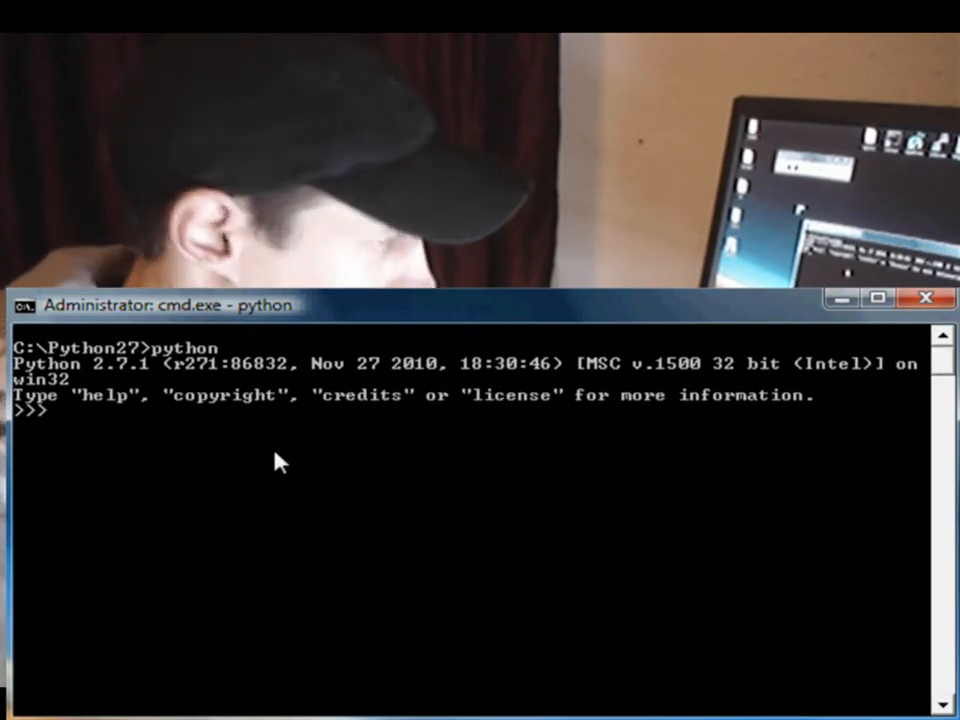
pyautogui.write('x')
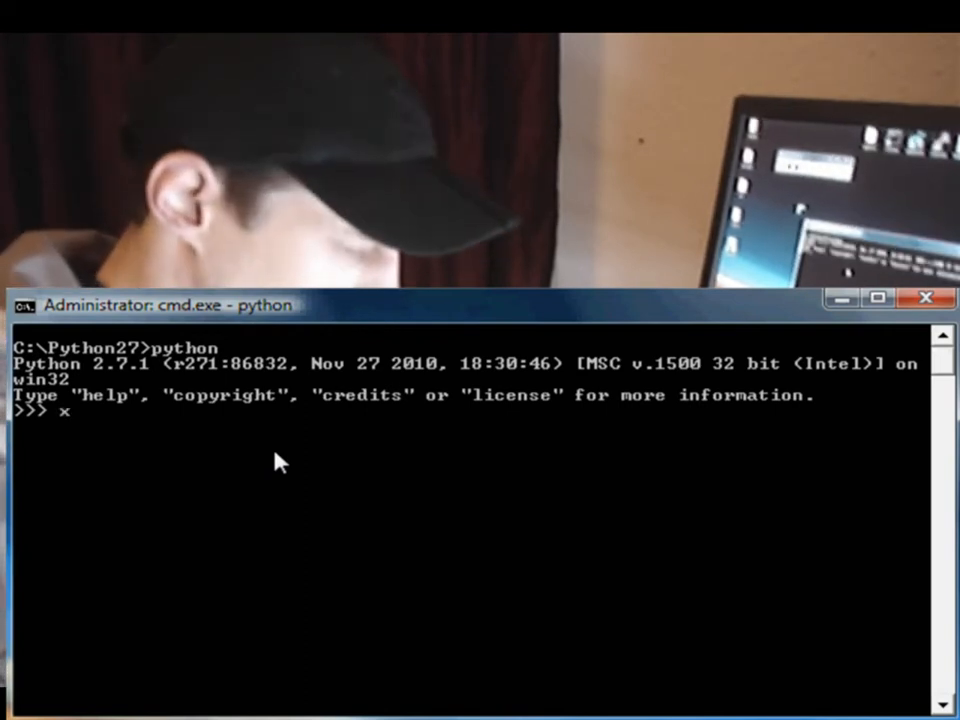
pyautogui.write('= 10')
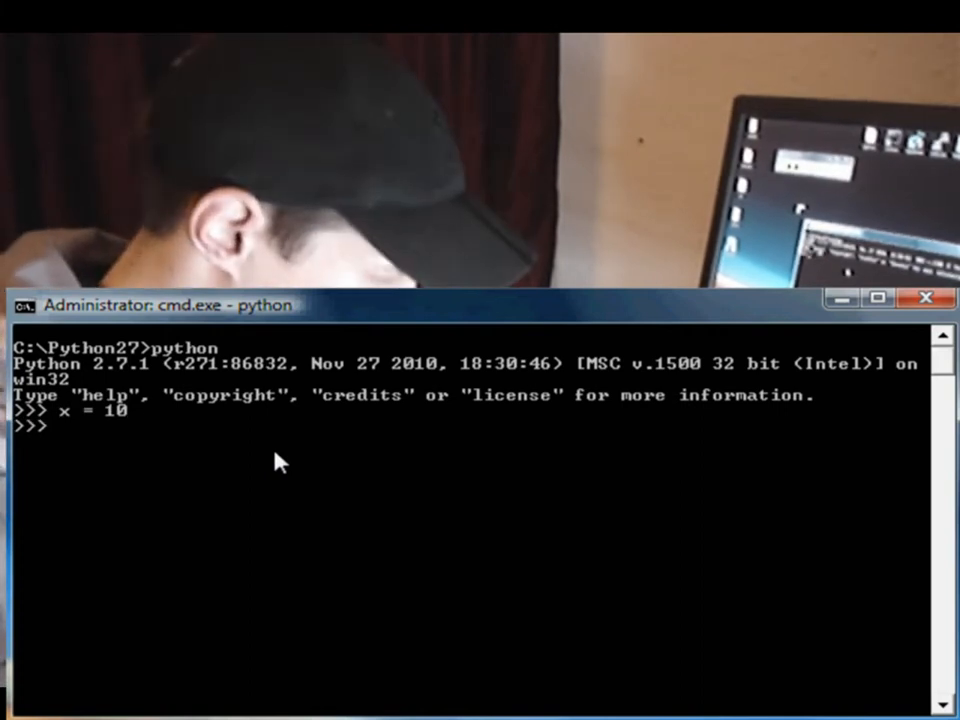
pyautogui.write('print')
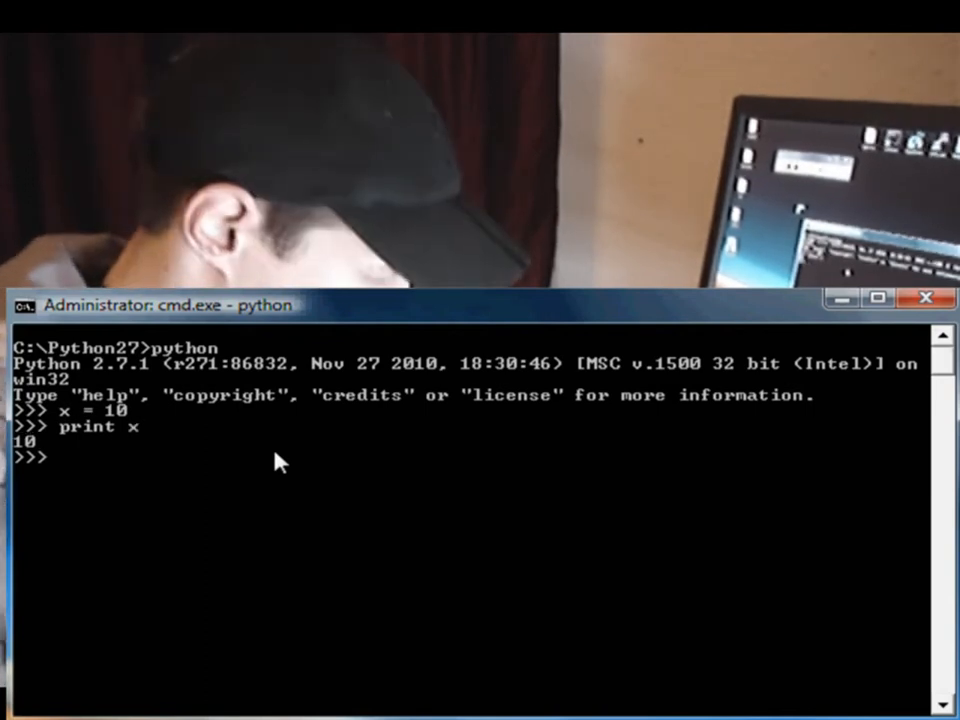
pyautogui.write('x')
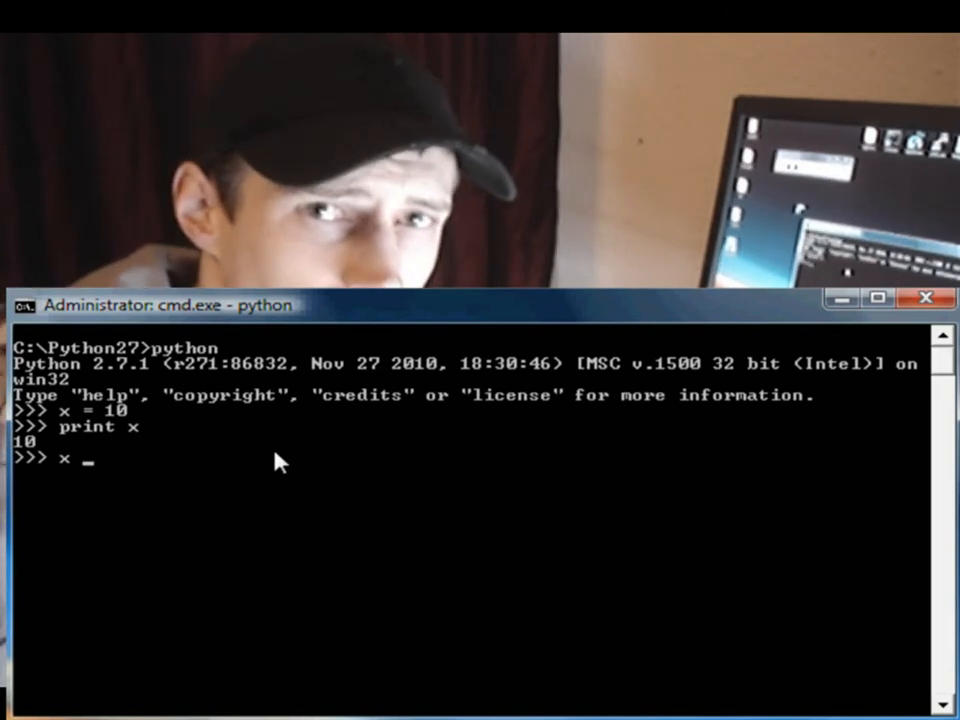
pyautogui.write('=')
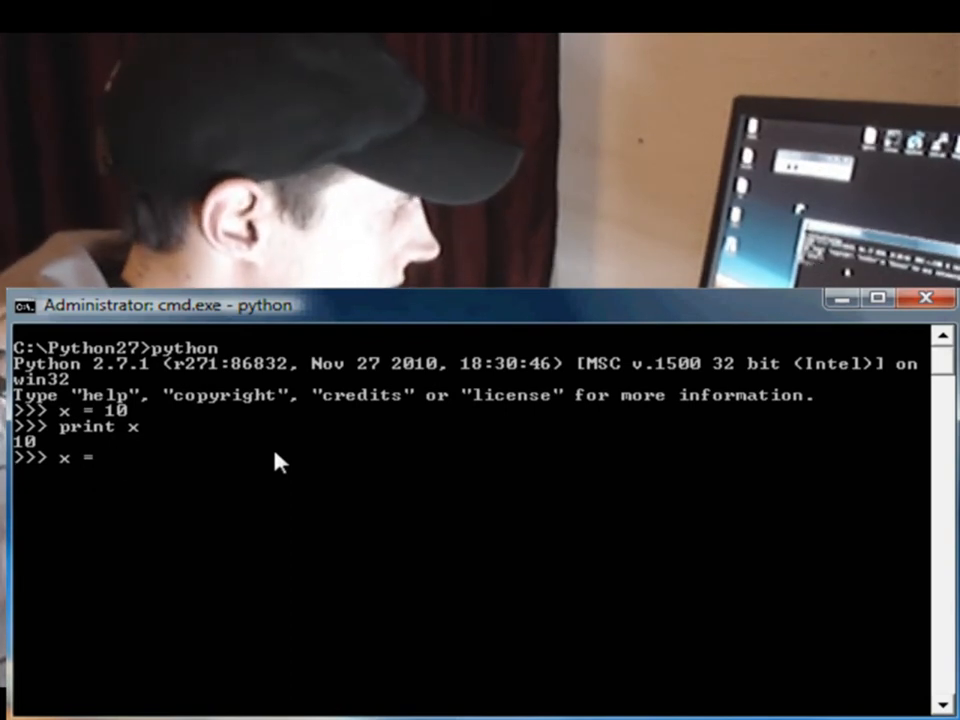
pyautogui.write('""')
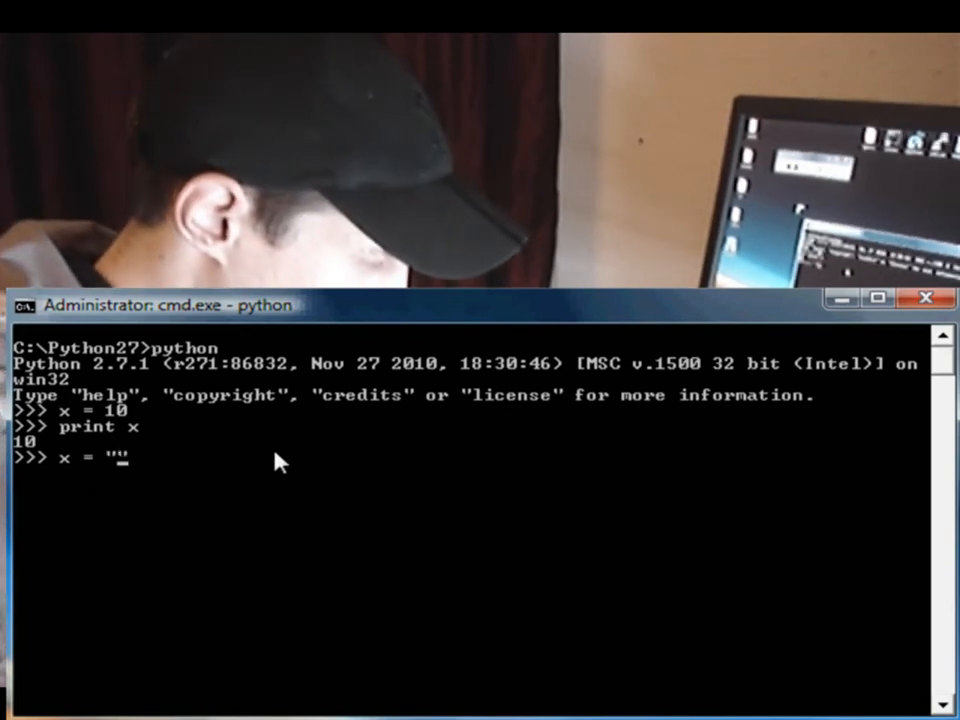
pyautogui.write('string')
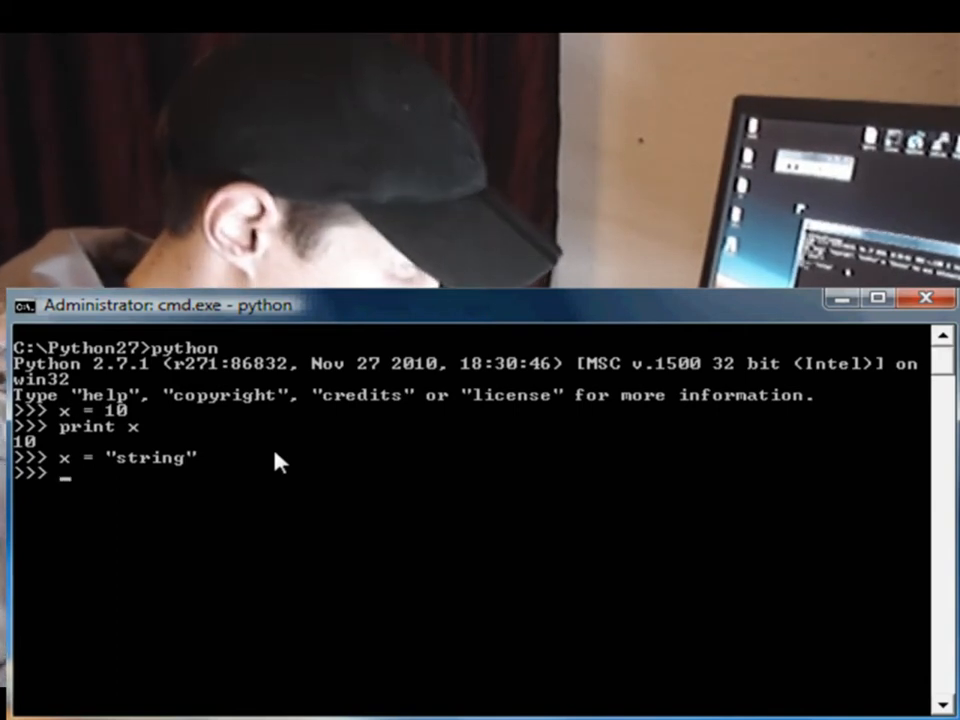
pyautogui.write('print')
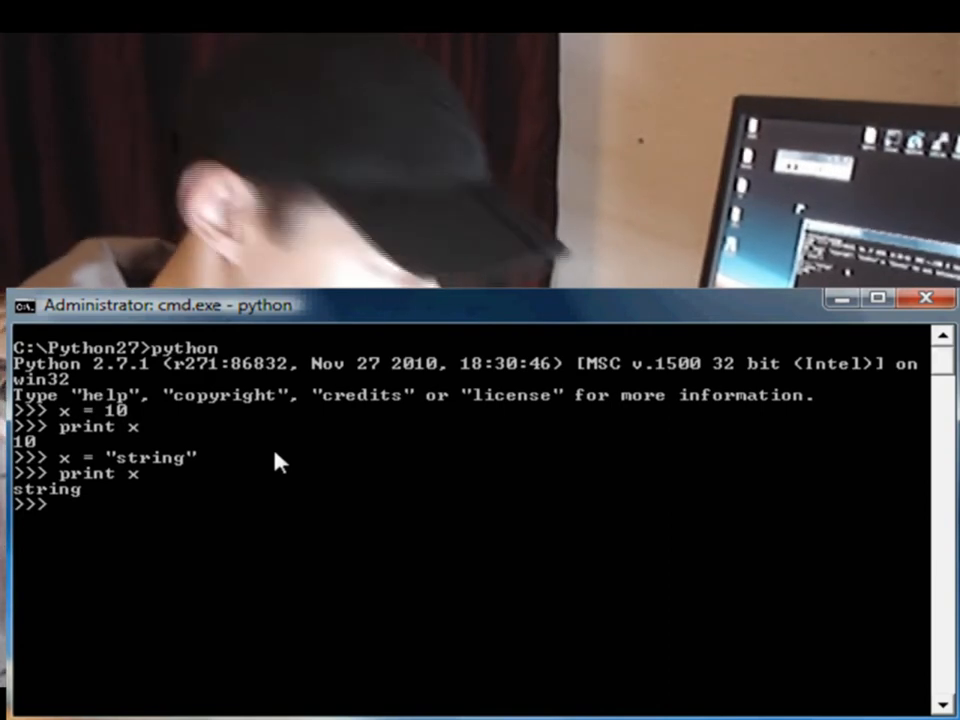
pyautogui.write('x,')
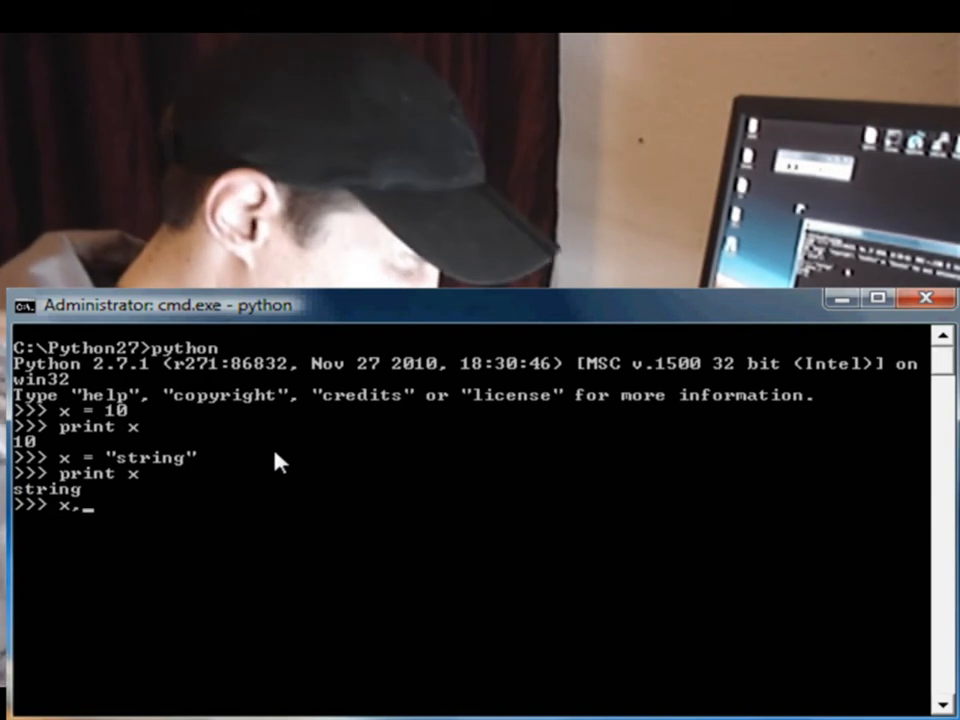
pyautogui.write('y')
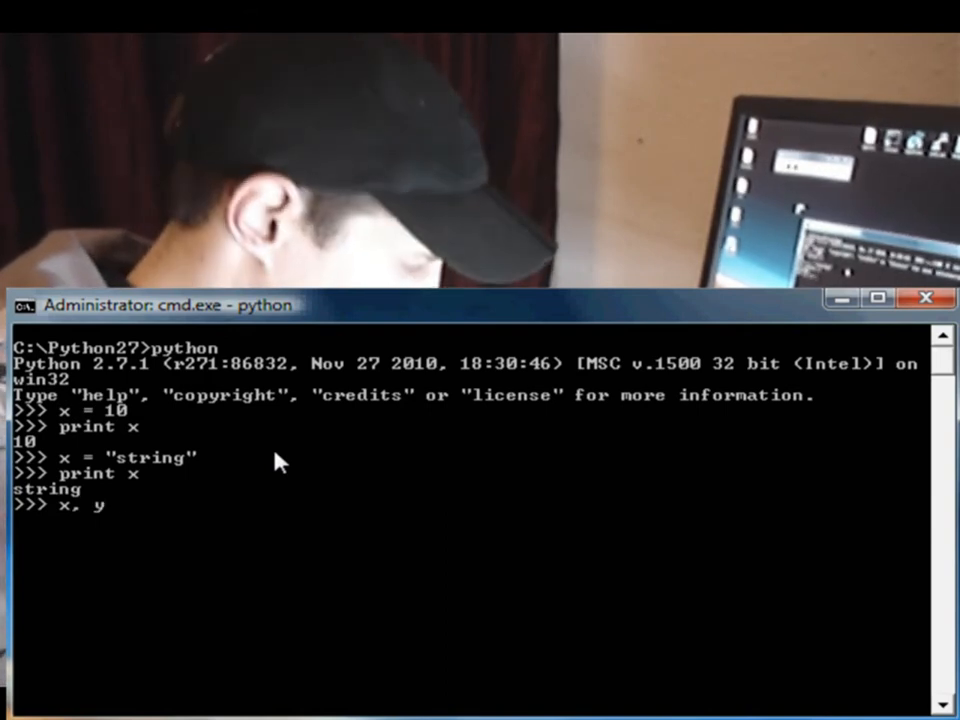
pyautogui.write('= 10, 20')
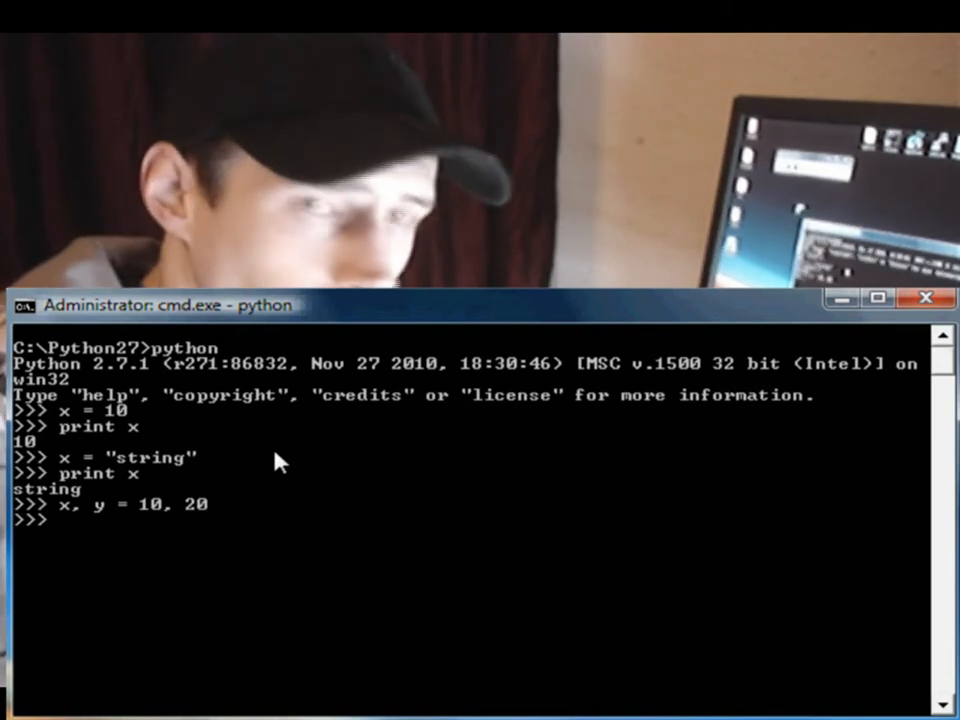
pyautogui.write('print x')
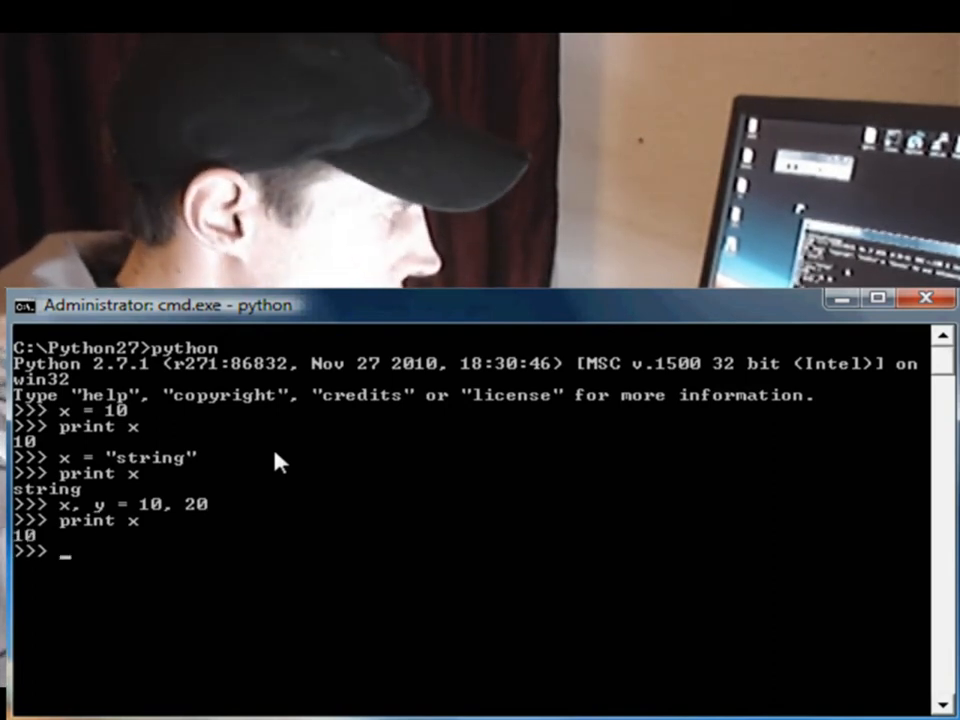
pyautogui.write('print y')
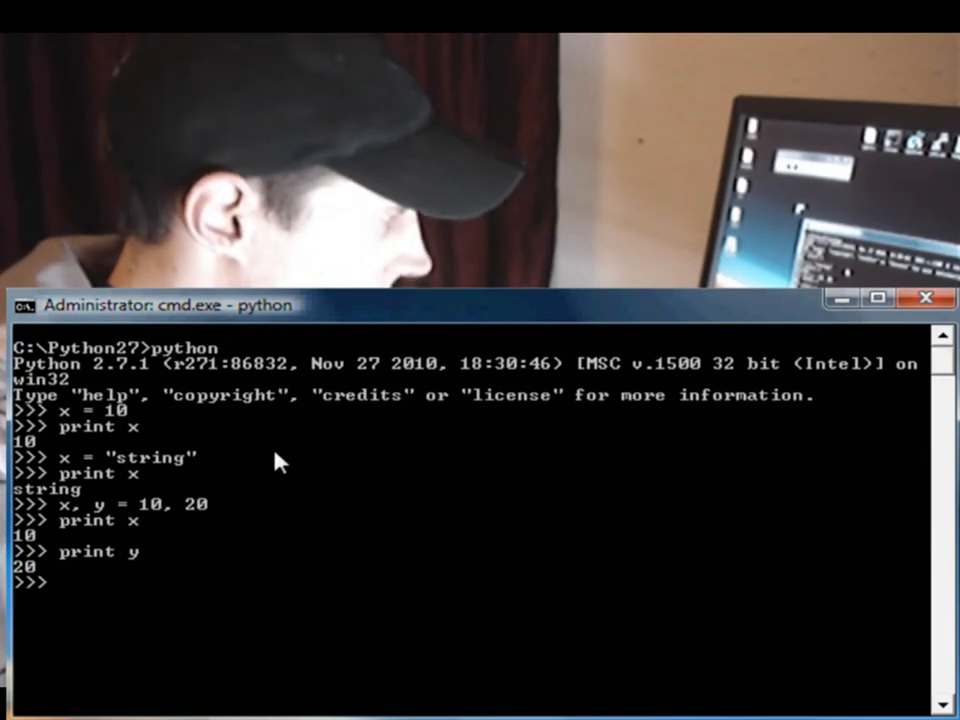
pyautogui.write('x+y')
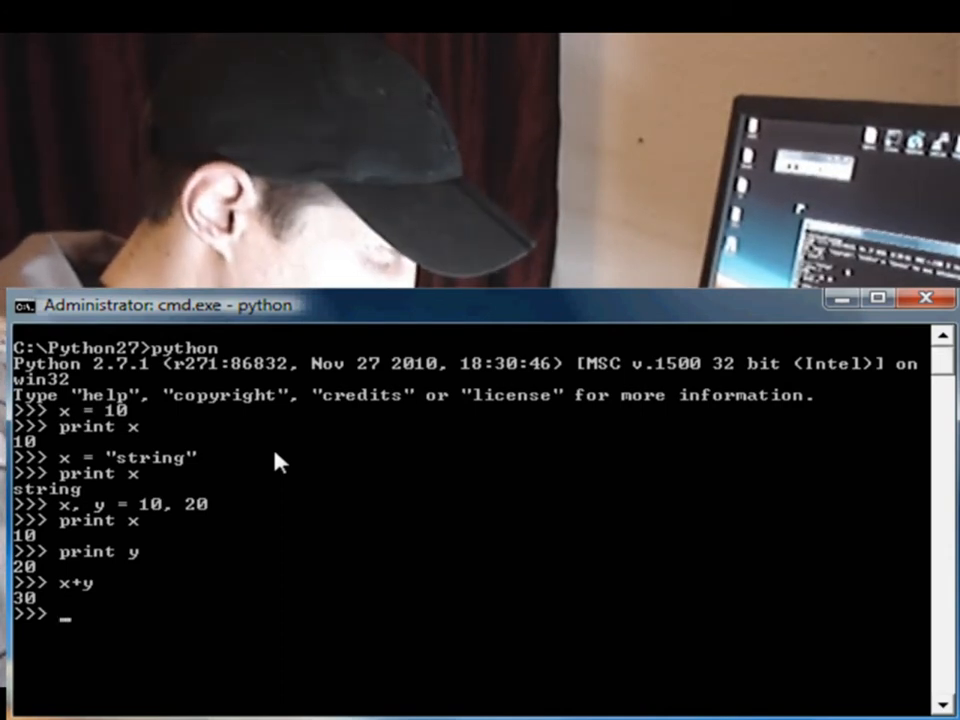
pyautogui.write('x,')
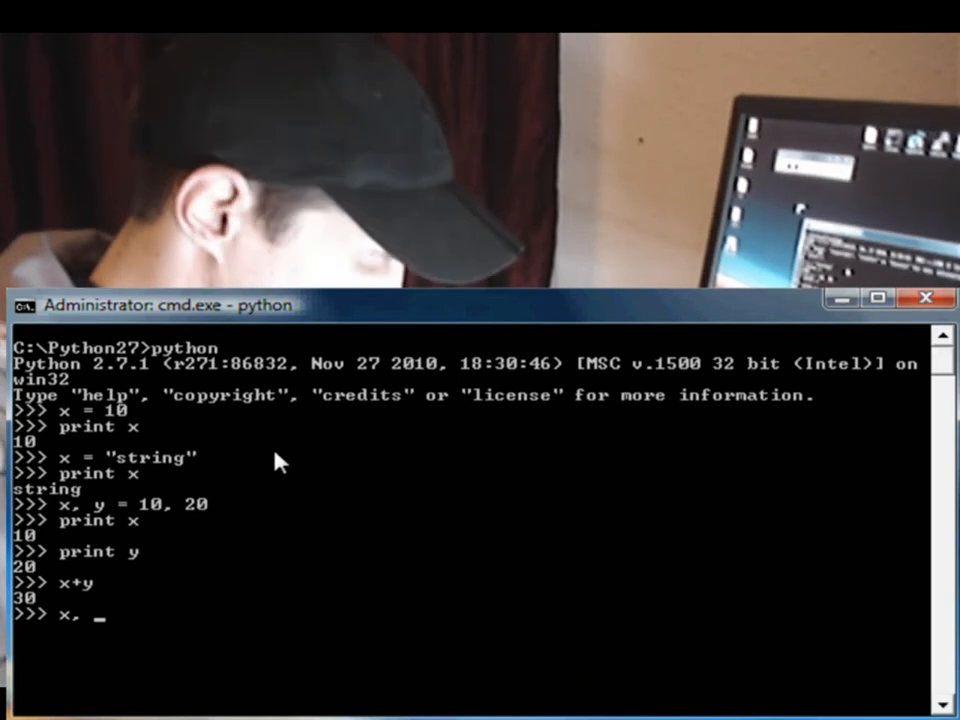
pyautogui.write('y =')
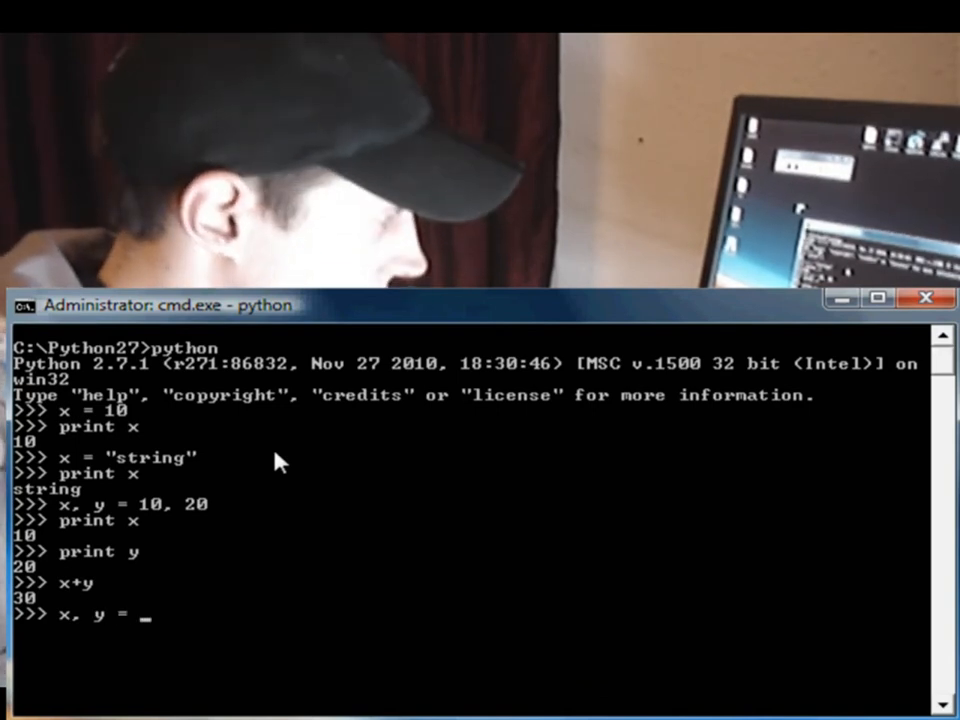
pyautogui.write('"dog"')
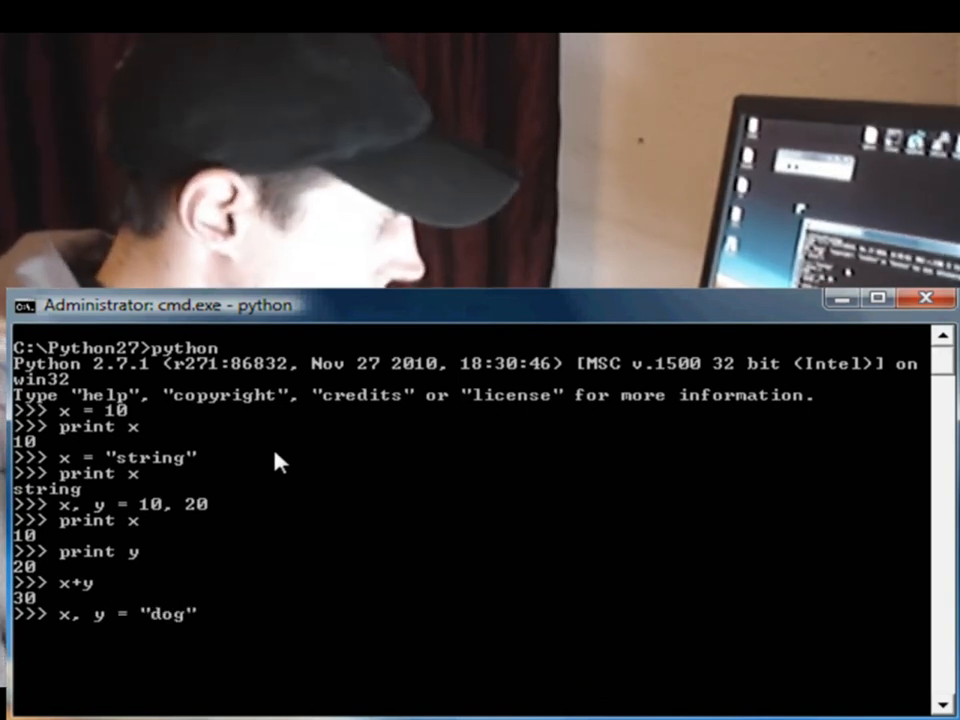
pyautogui.write(',')
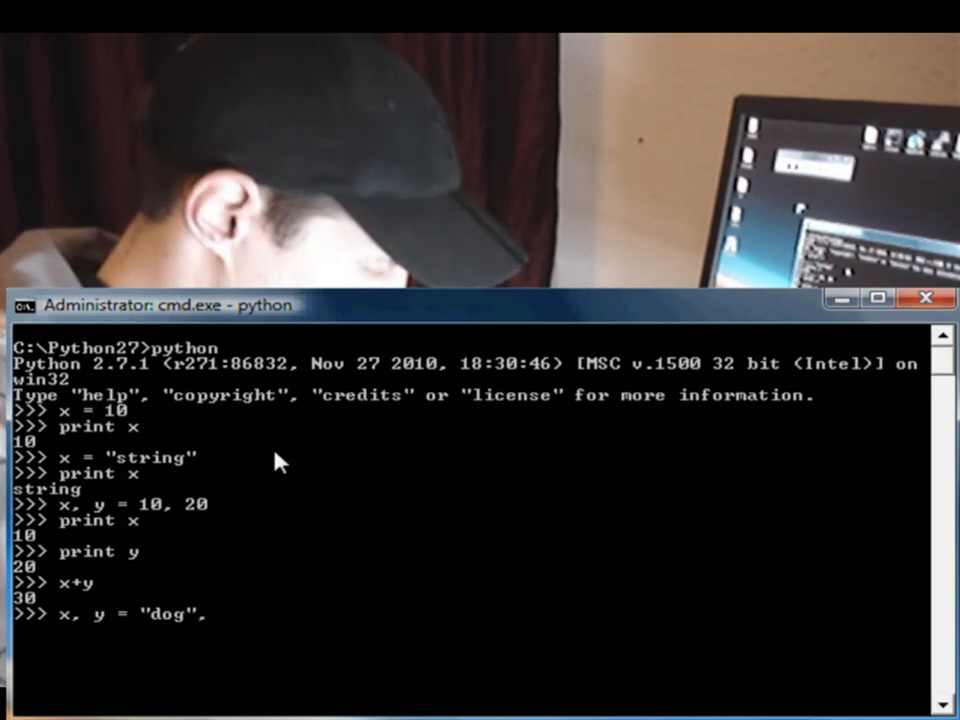
pyautogui.write('""')
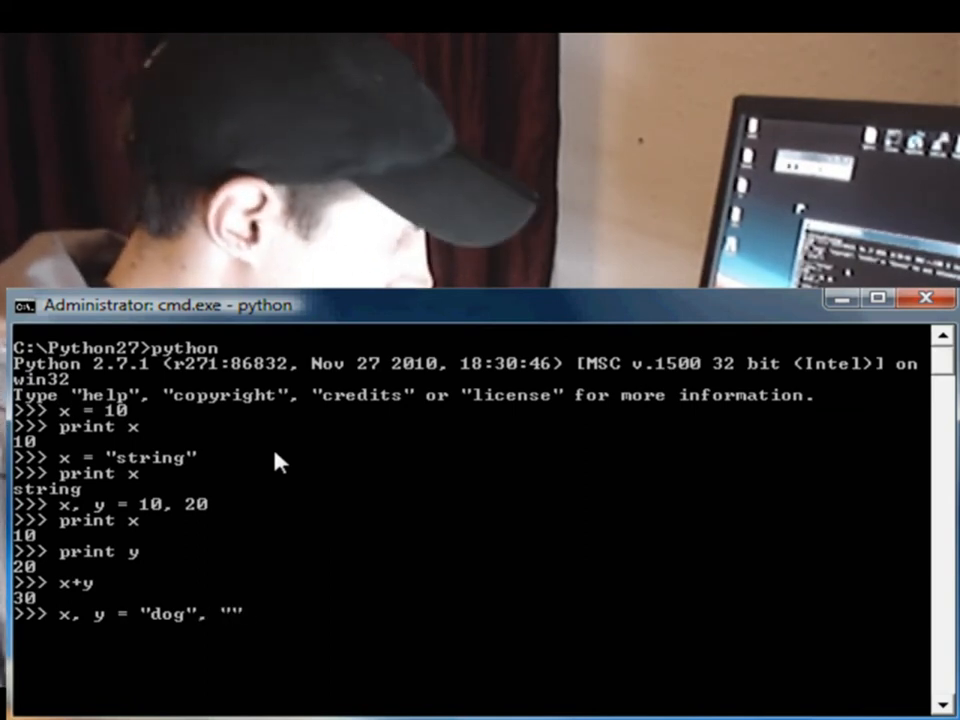
pyautogui.write('ball')
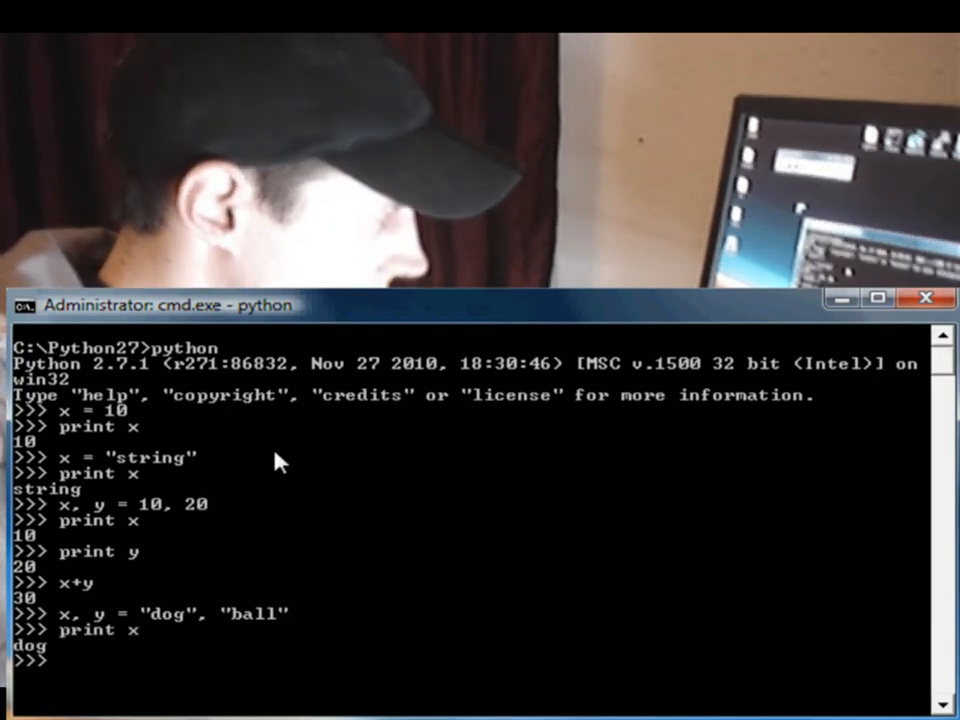
pyautogui.write('print')
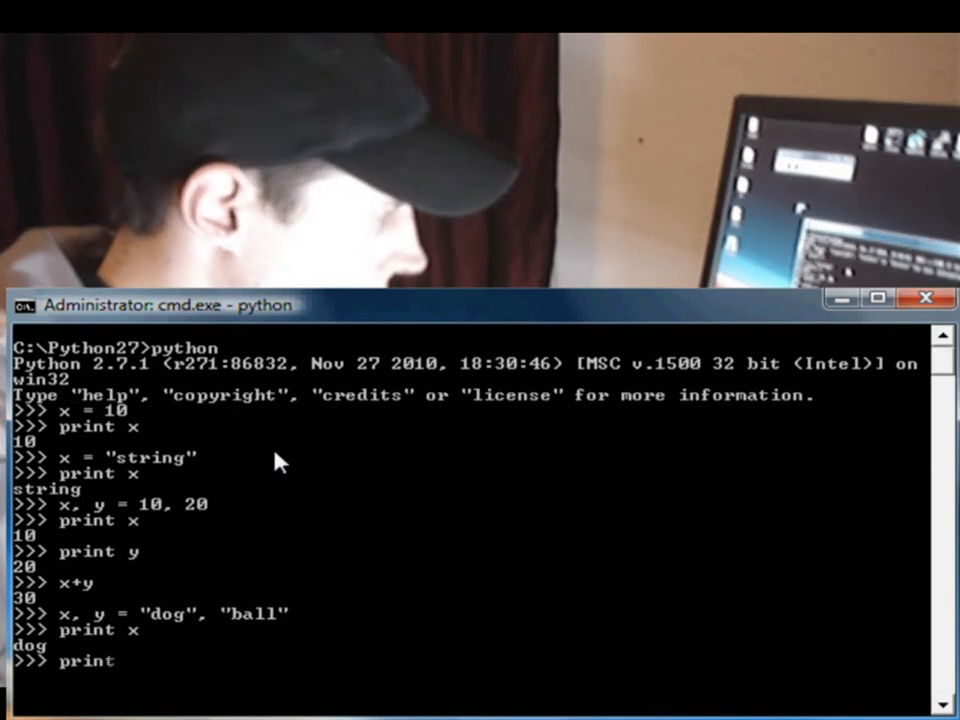
pyautogui.write('ball')
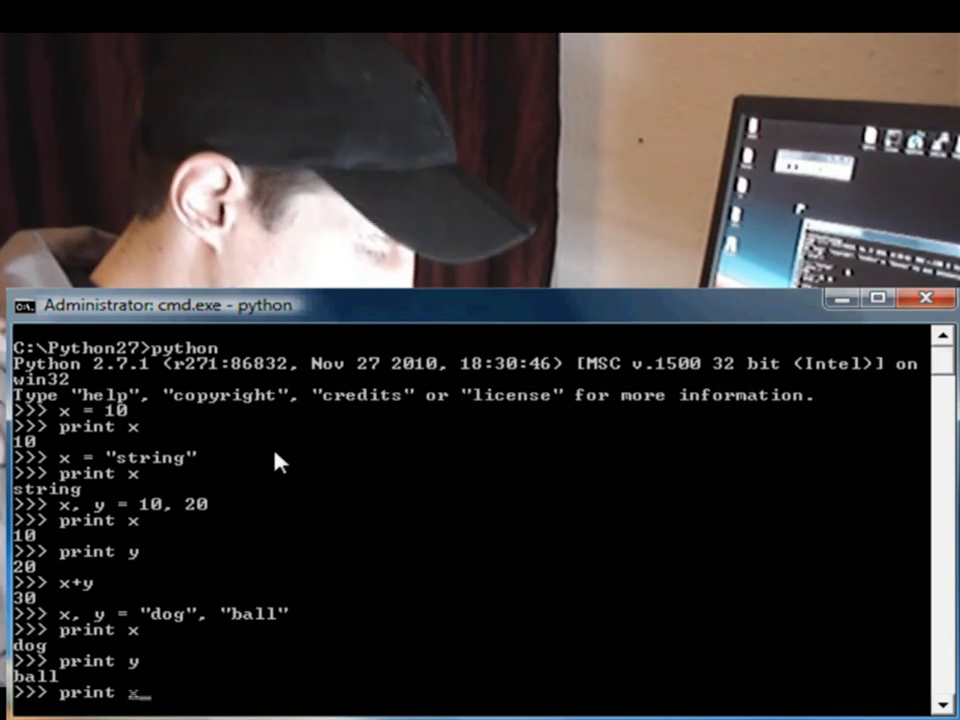
pyautogui.write('+ """')
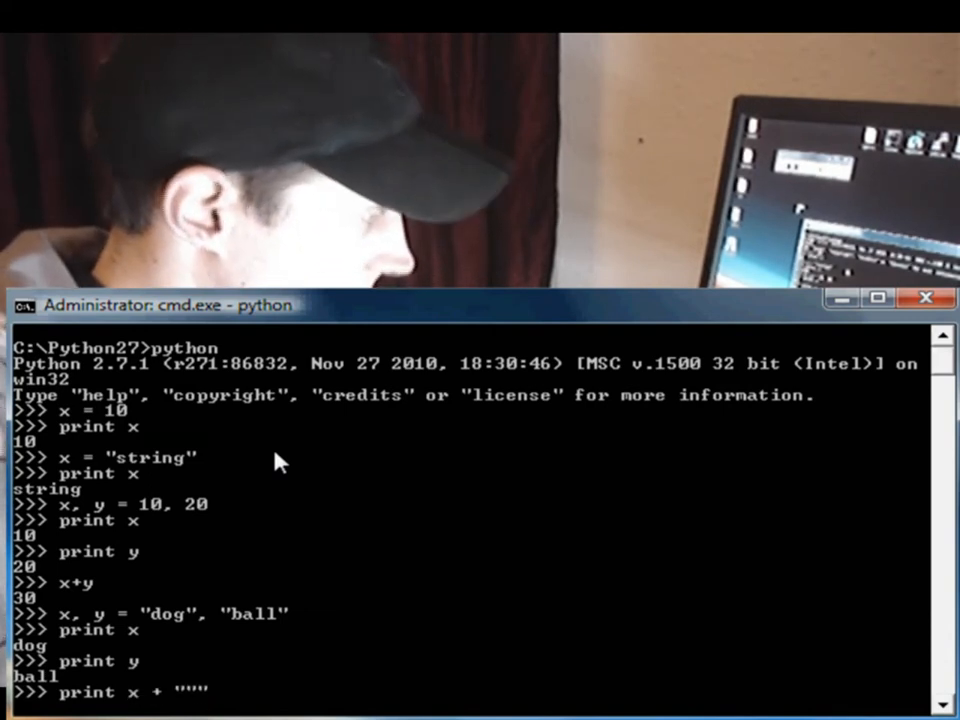